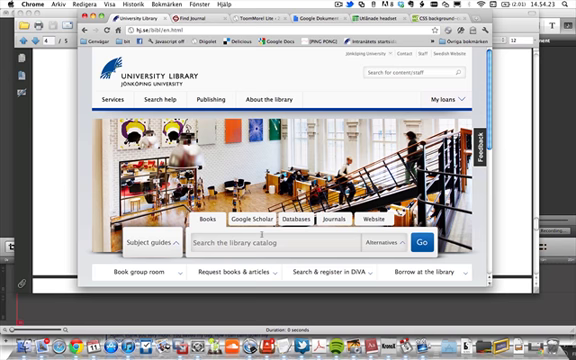
Step: Switch the library catalog search to the Journals tab
click(329, 216)
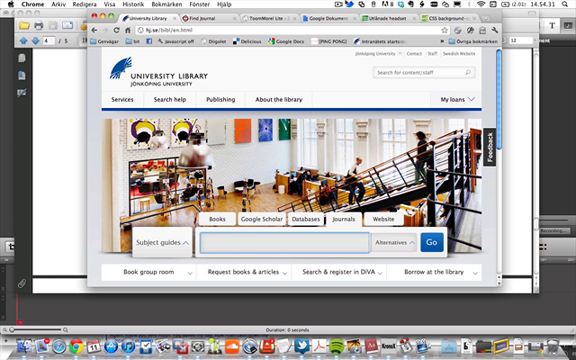
Step: Search the library journals for 'Nordicom review'
text(No)
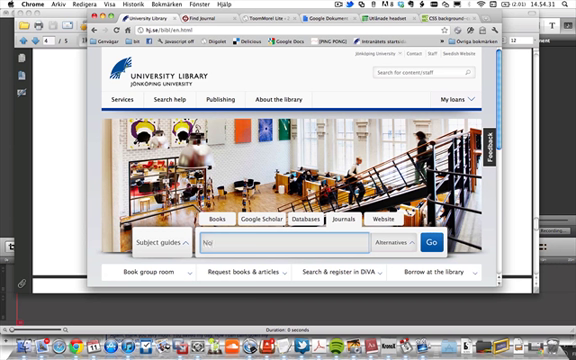
text(Nordicom)
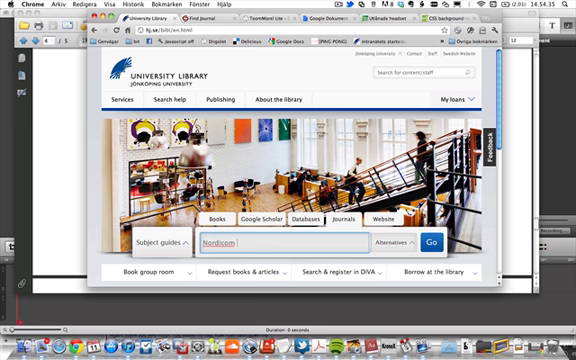
text(review)
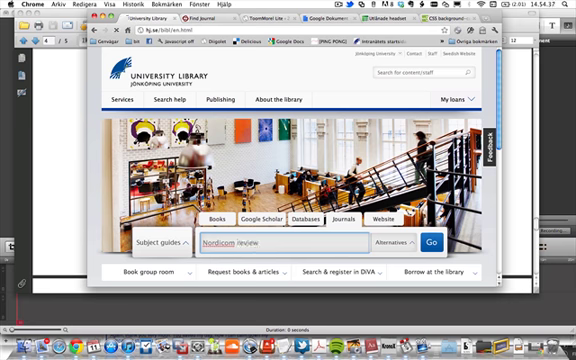
click(431, 242)
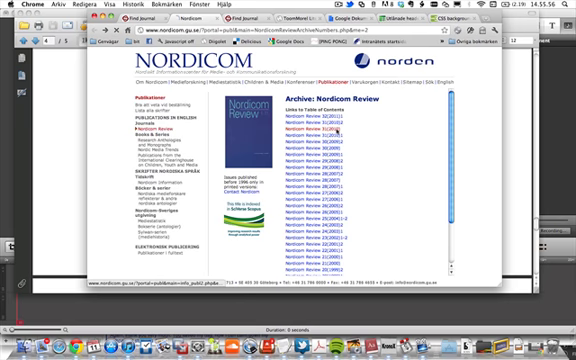
Step: Open a 2010 Nordicom Review issue and scroll to the participation ecology article's PDF
click(330, 121)
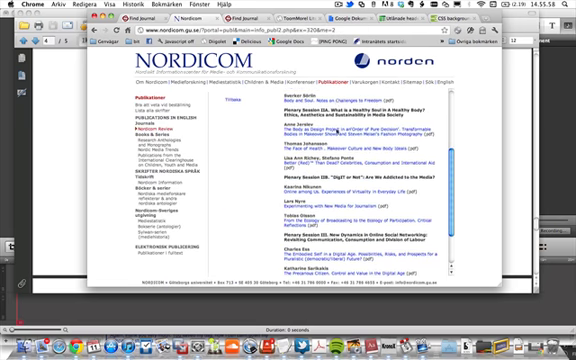
scroll(down, 3)
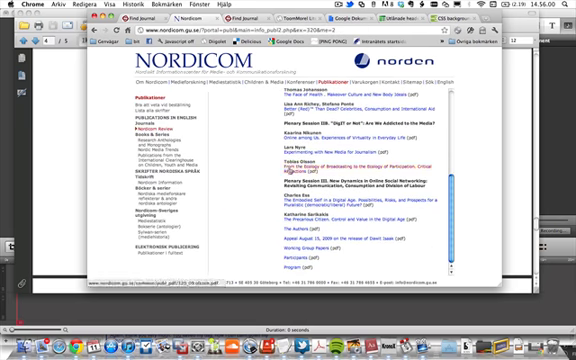